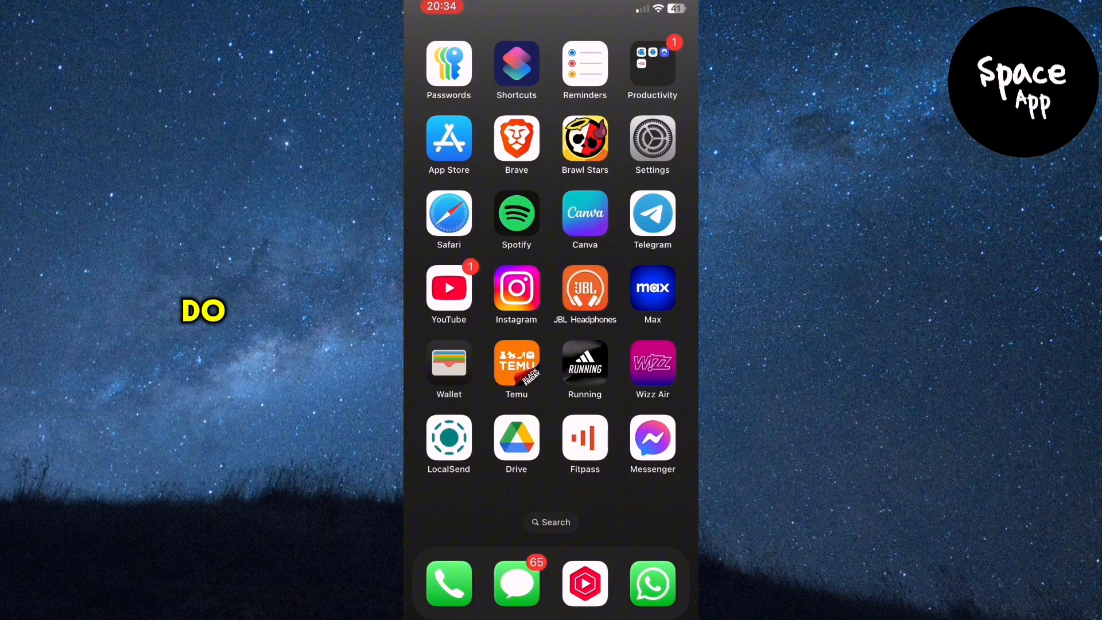
- Launch the Settings app from the Home Screen
click(651, 145)
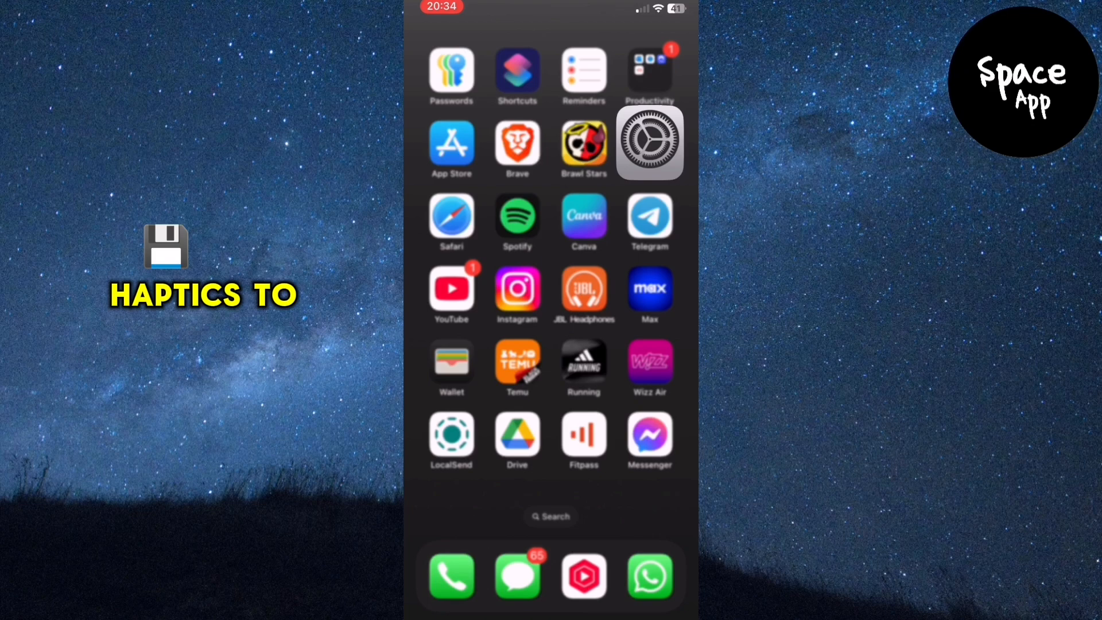
- Set ringtone and alert haptics to Never Play, returning to Sounds & Haptics
click(648, 143)
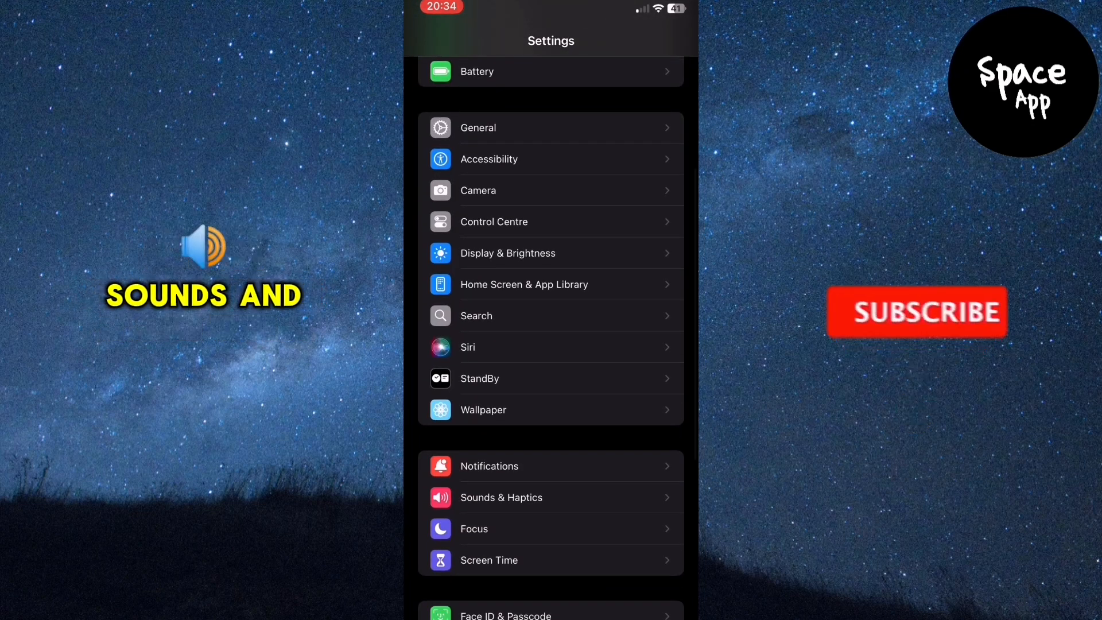
click(501, 497)
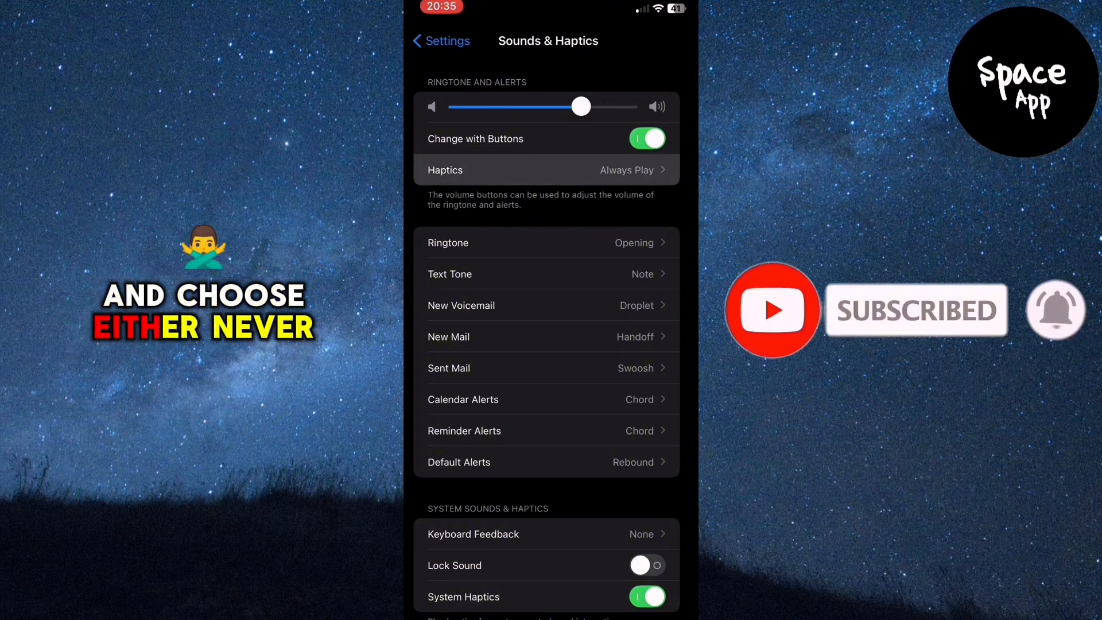
click(547, 170)
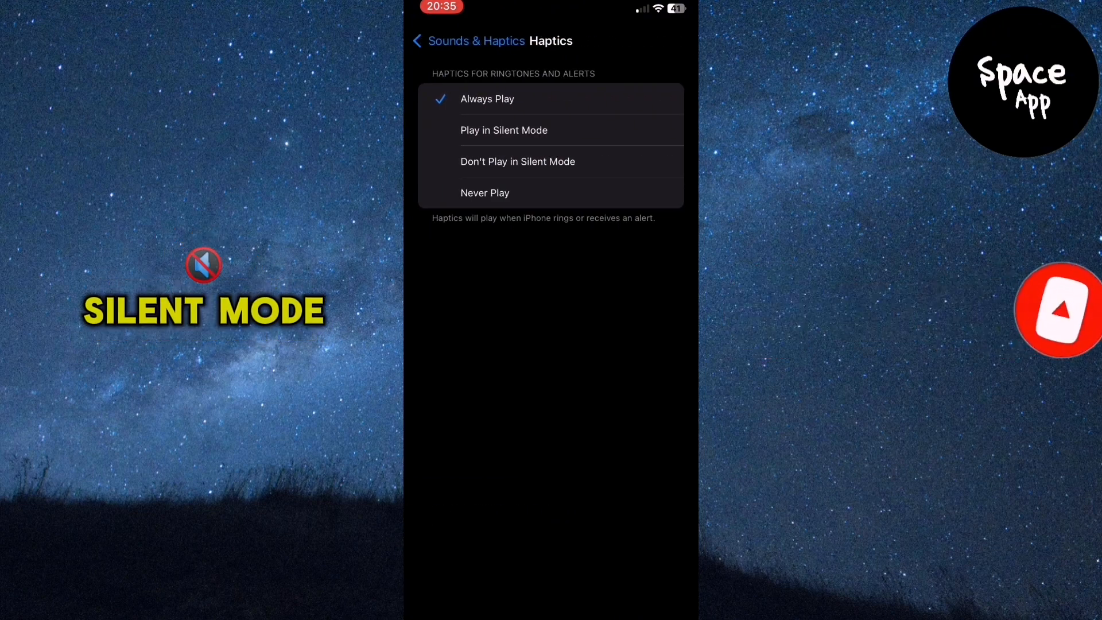
click(484, 193)
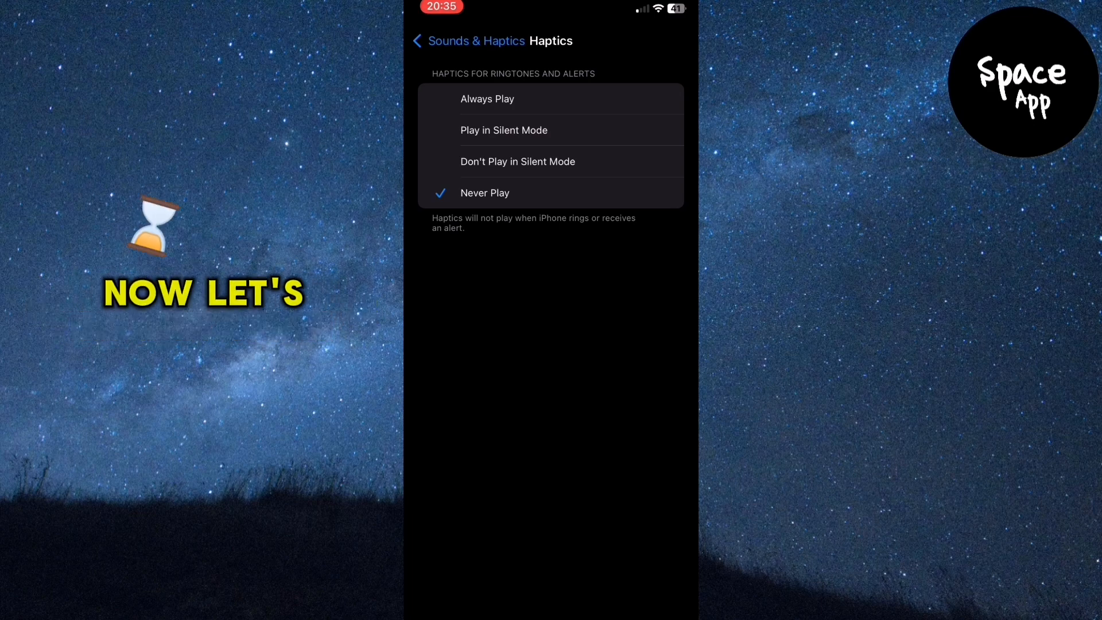
click(436, 40)
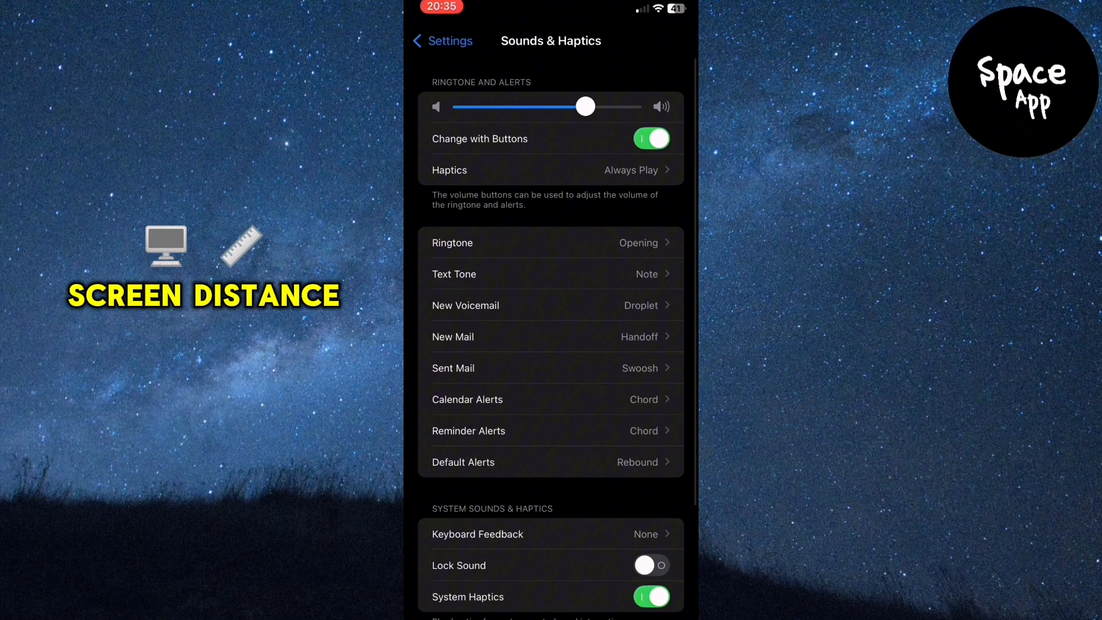
- Navigate to Screen Time and open its Screen Distance options
click(441, 40)
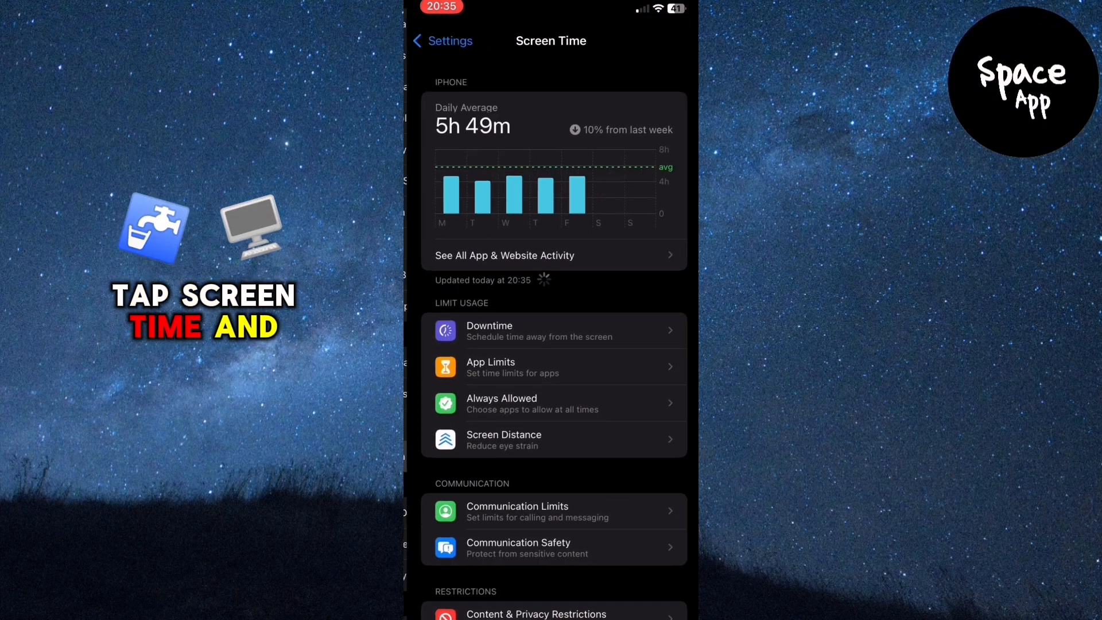
click(555, 439)
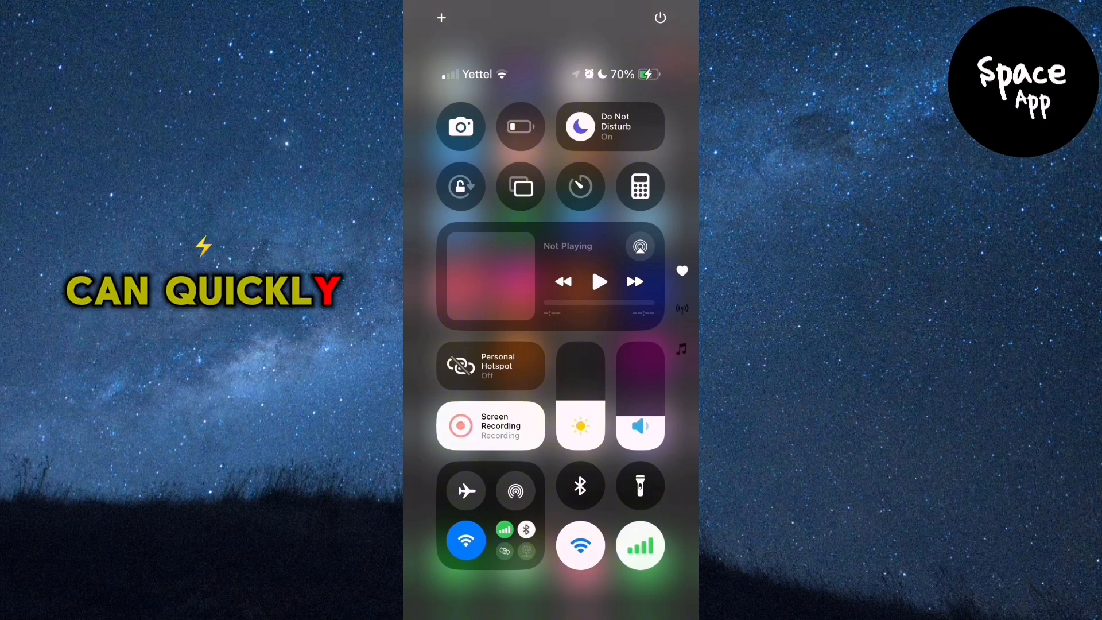
- Toggle Airplane Mode on and back off in Control Centre
click(466, 490)
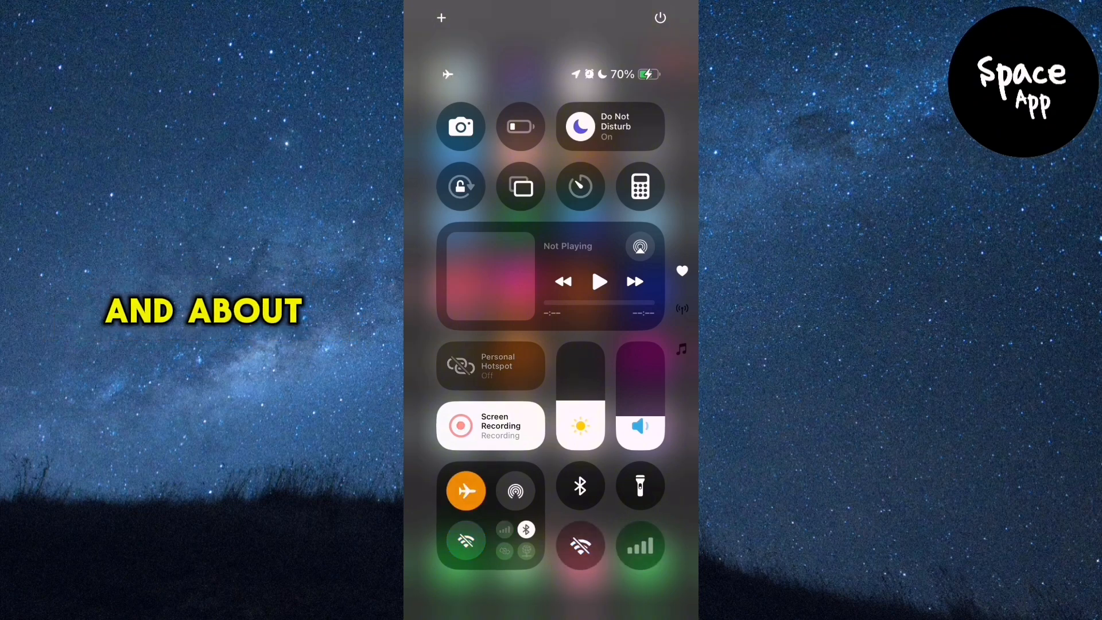
click(466, 490)
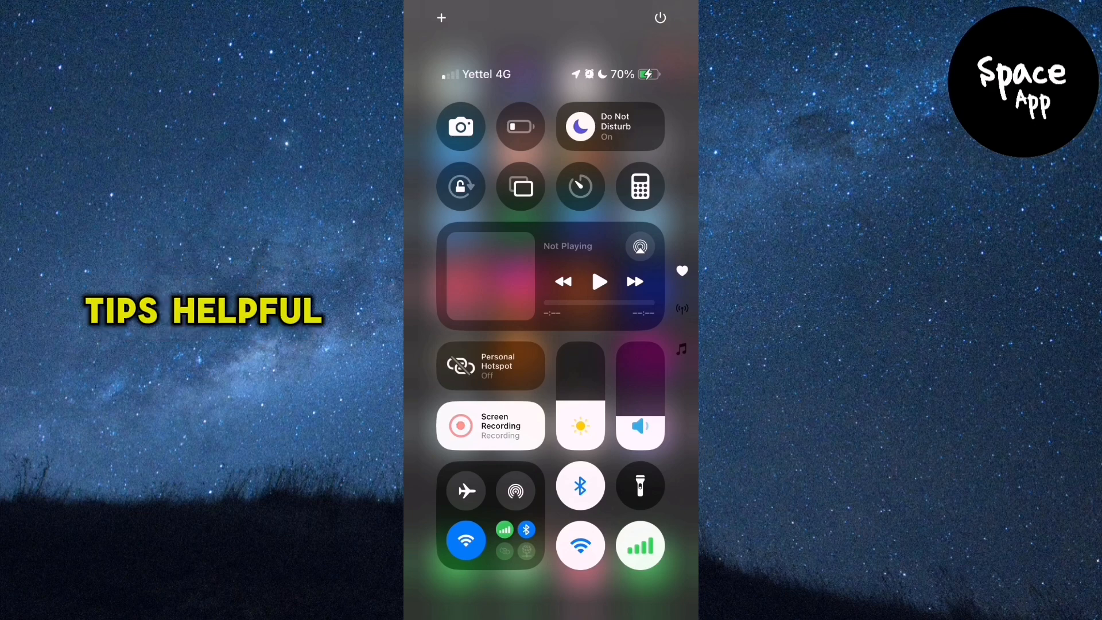